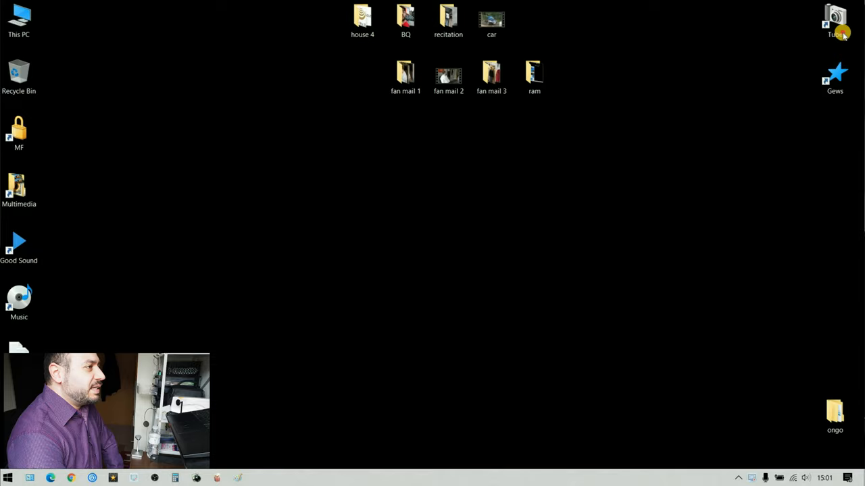
Open the Tube footage folder from the desktop to reach the RAW clips.
{"action": "double_click", "coordinate": [834, 21]}
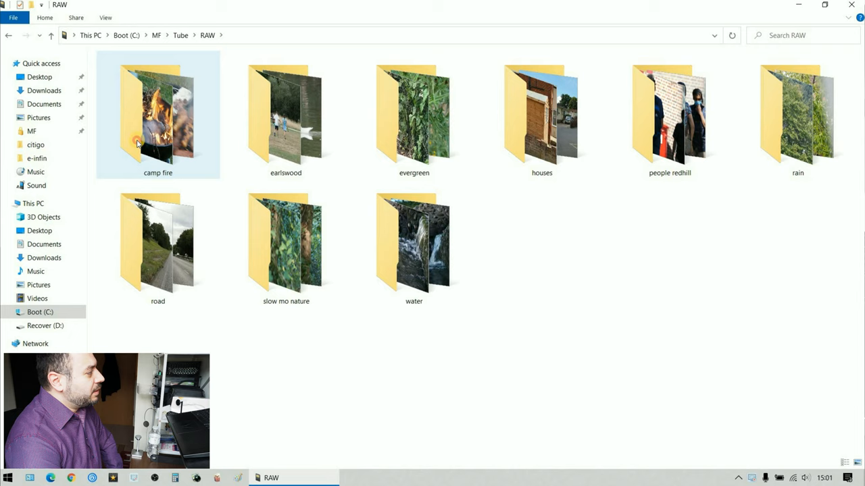
Open the camp fire folder and preview a clip in Films & TV, skipping ahead.
{"action": "double_click", "coordinate": [157, 115]}
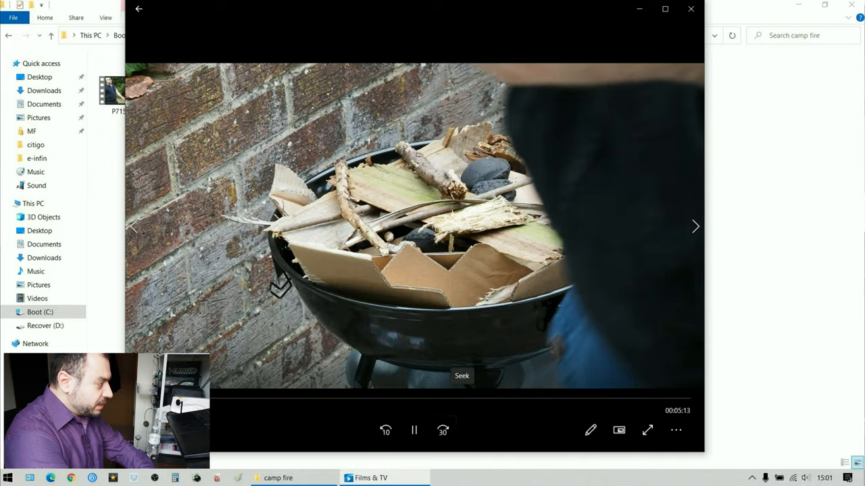
{"action": "left_click", "coordinate": [466, 478]}
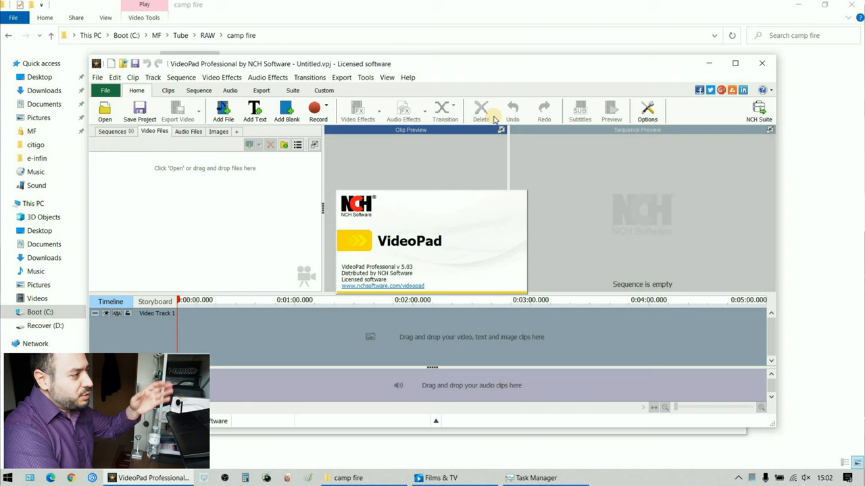
Import the camp fire MOV clips into the project and bring up Task Manager.
{"action": "left_click", "coordinate": [104, 110]}
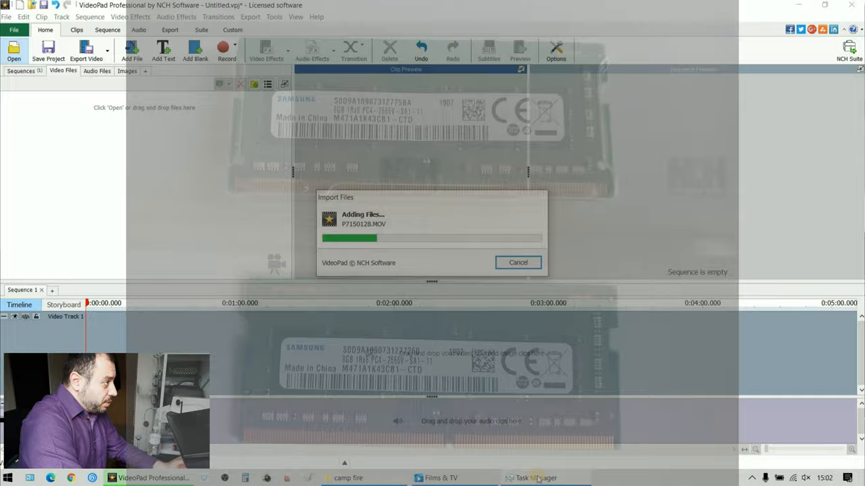
{"action": "left_click", "coordinate": [535, 478]}
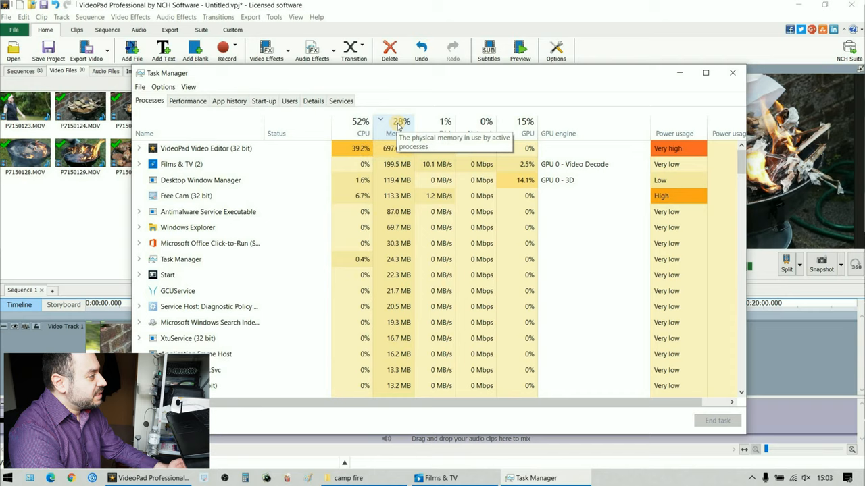
Sort Task Manager by memory, then fit the full clip sequence in the timeline view.
{"action": "left_click", "coordinate": [732, 72]}
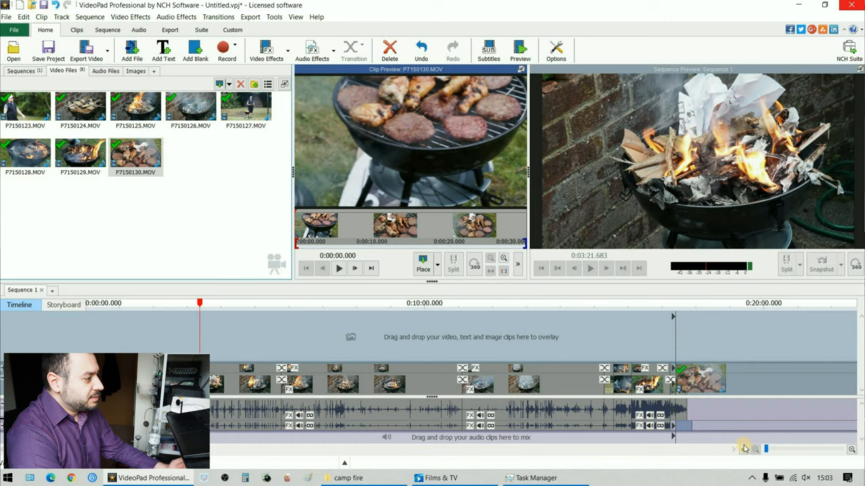
{"action": "left_click", "coordinate": [535, 477]}
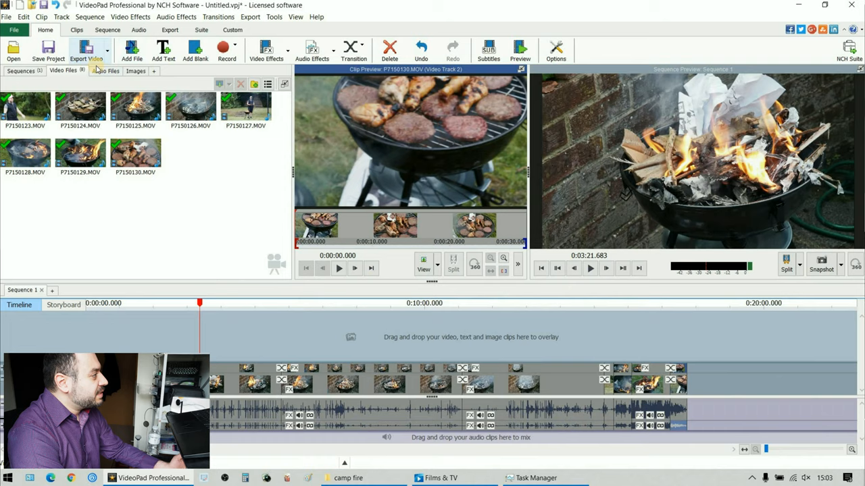
Start the Export Video of the finished camp fire sequence.
{"action": "left_click", "coordinate": [86, 51]}
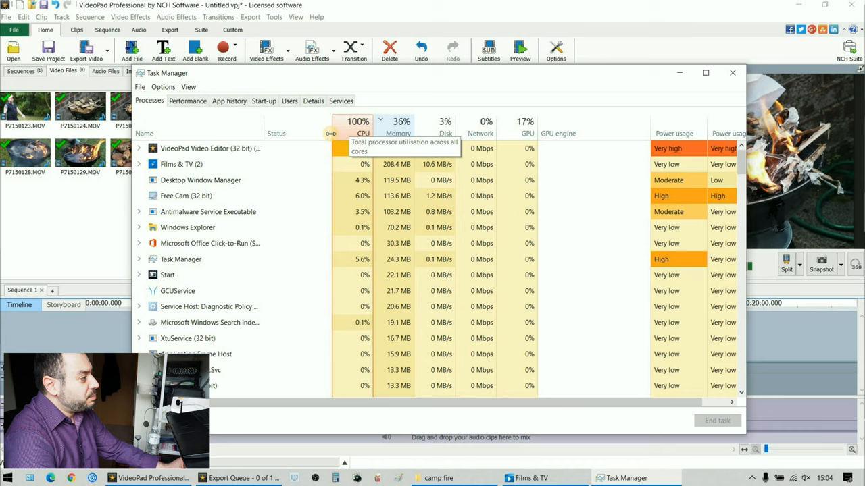
{"action": "mouse_move", "coordinate": [398, 133]}
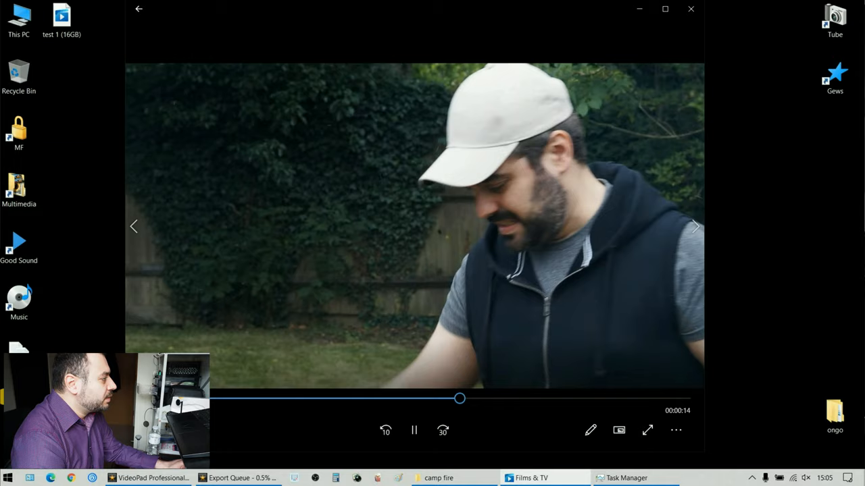
Open the Game shortcuts folder and launch Trackmania while the export runs.
{"action": "left_click", "coordinate": [508, 478]}
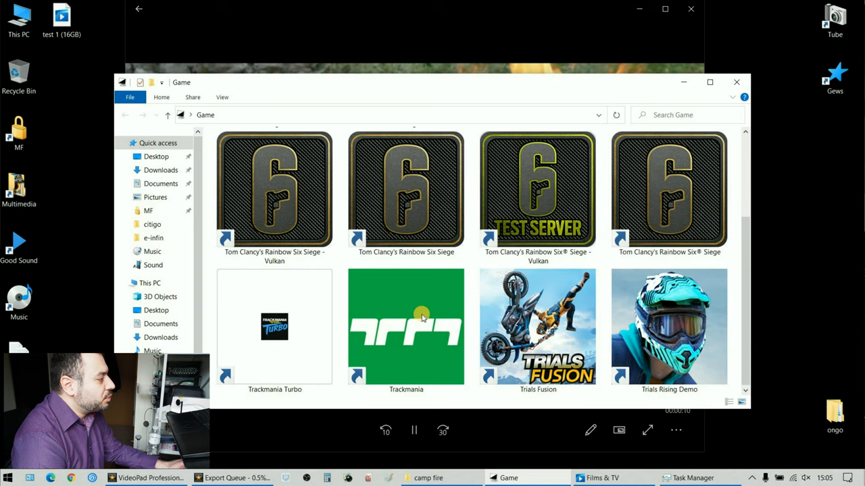
{"action": "left_click", "coordinate": [689, 478]}
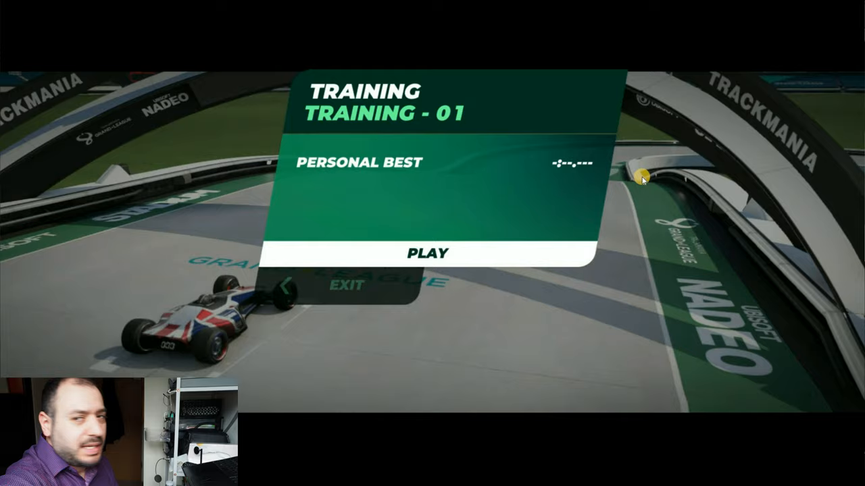
Start the Training - 01 track from the Training menu.
{"action": "left_click", "coordinate": [428, 253]}
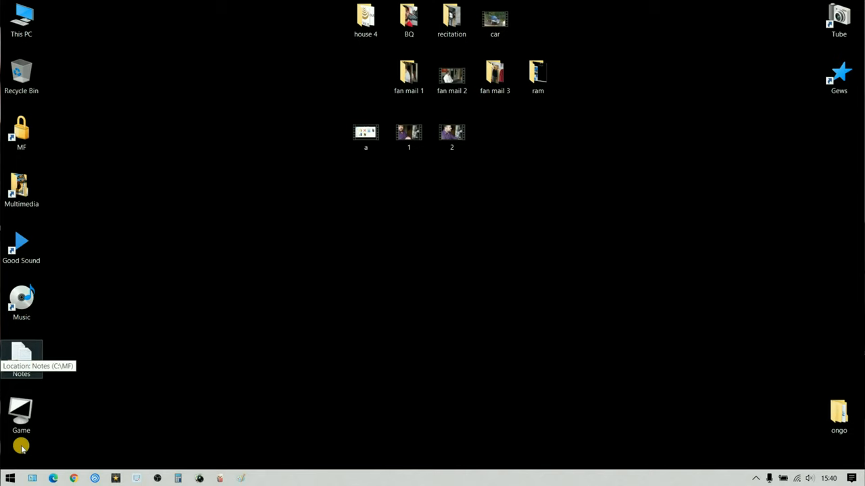
Launch System Information from Start and widen the Item column in System Summary.
{"action": "left_click", "coordinate": [10, 478]}
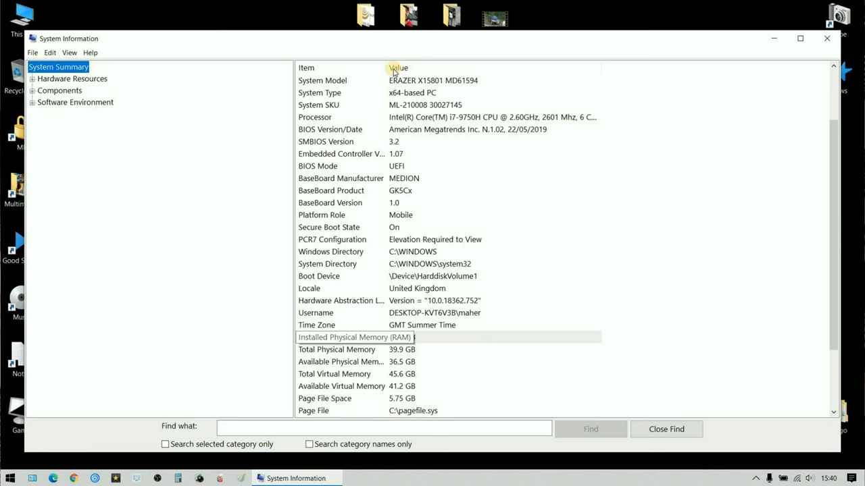
{"action": "left_click", "coordinate": [773, 38]}
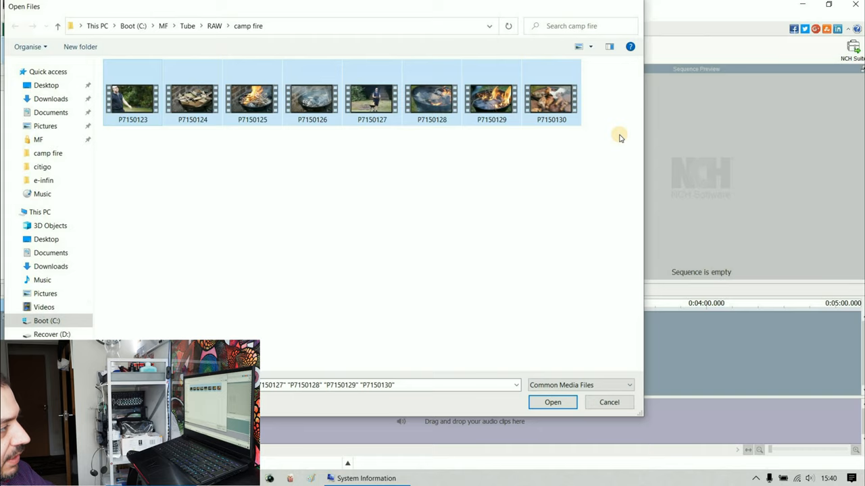
Import the eight selected camp-fire clips into Video Files.
{"action": "left_click", "coordinate": [551, 402]}
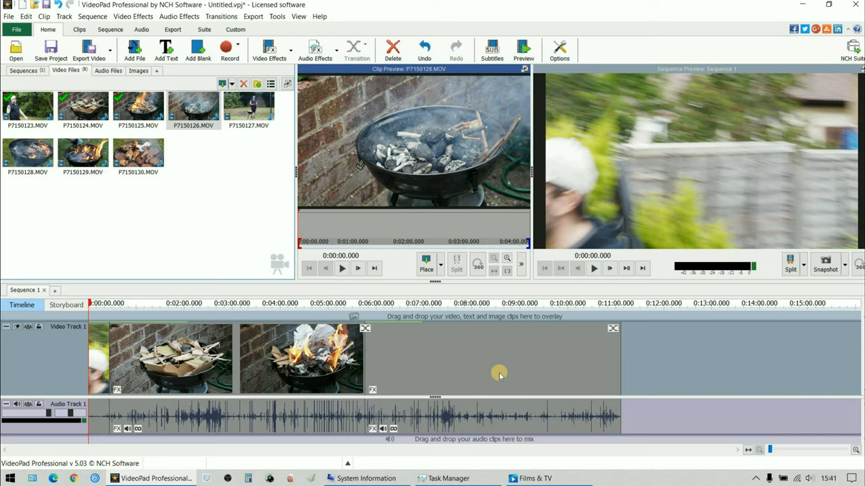
Place another camp-fire clip onto the timeline's video tracks.
{"action": "left_click", "coordinate": [448, 478]}
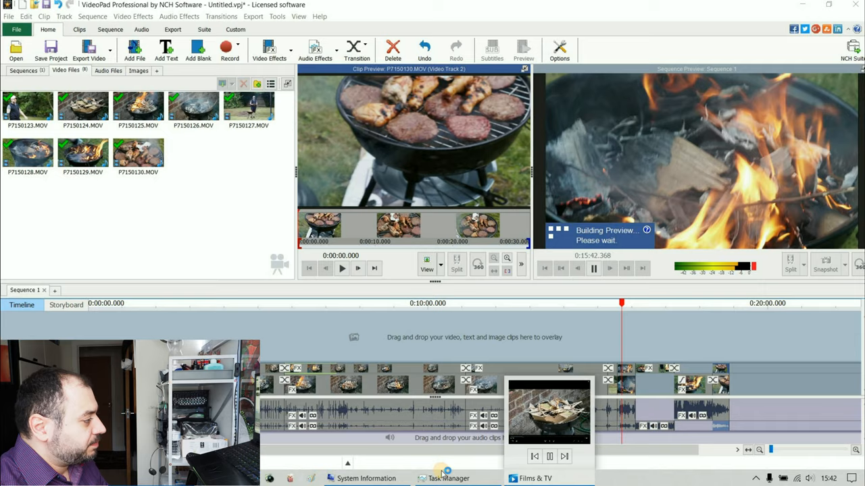
Bring the System Information window back in front via the taskbar.
{"action": "left_click", "coordinate": [448, 478]}
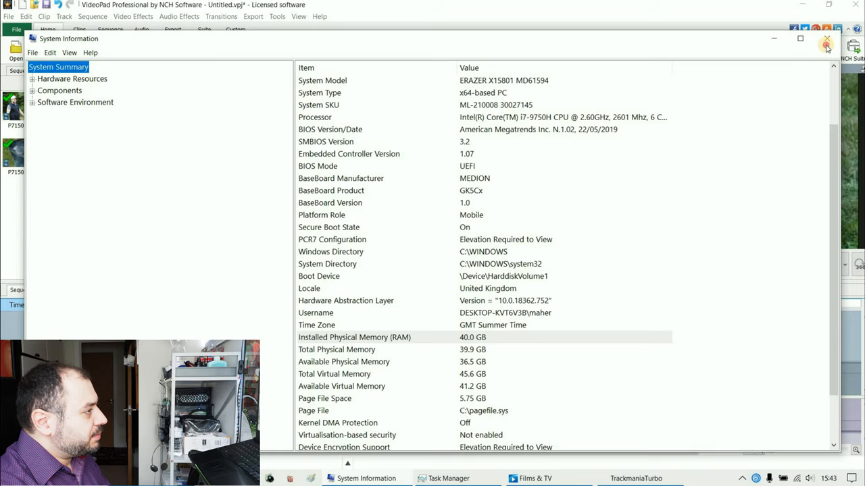
{"action": "left_click", "coordinate": [826, 45]}
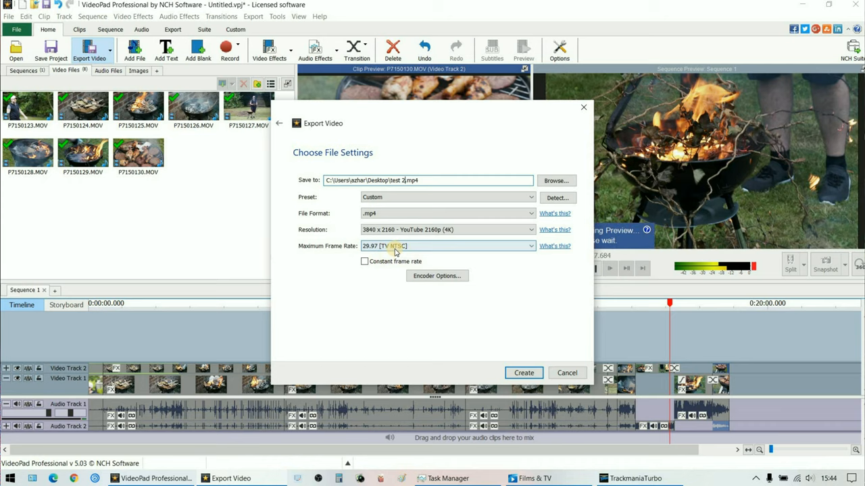
Choose the 29.97 fps frame rate for the 3840x2160 4K MP4 export.
{"action": "left_click", "coordinate": [524, 373]}
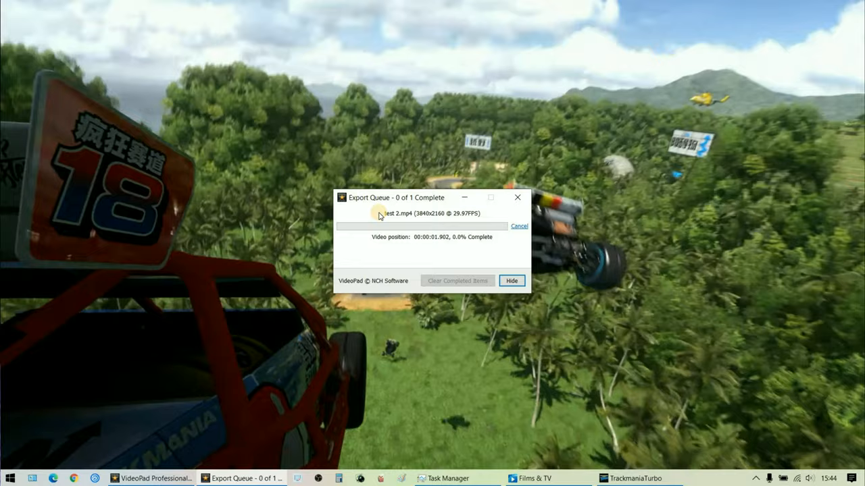
{"action": "left_click", "coordinate": [448, 478]}
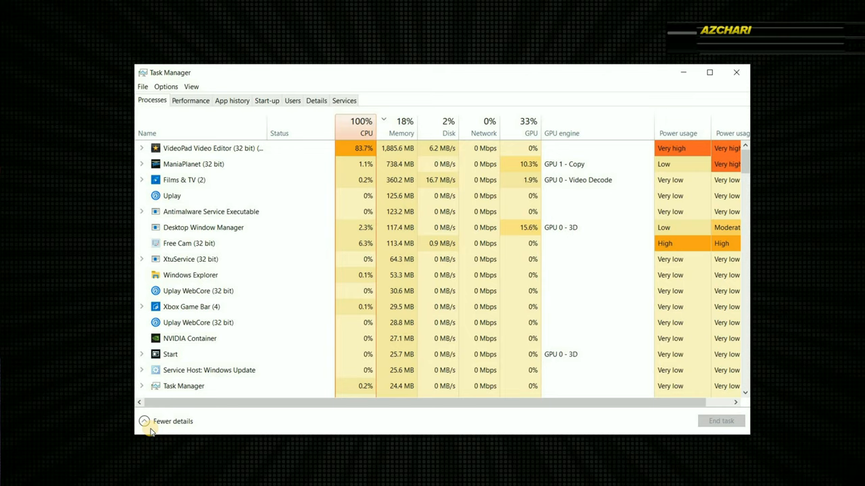
{"action": "mouse_move", "coordinate": [401, 129]}
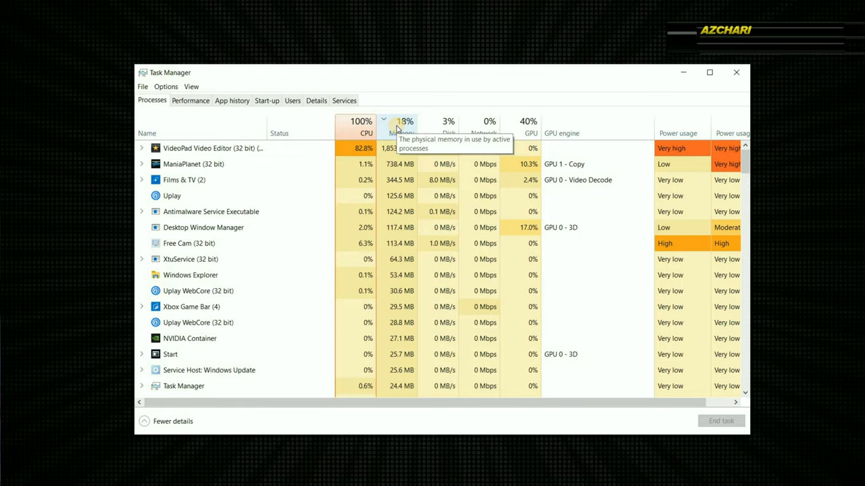